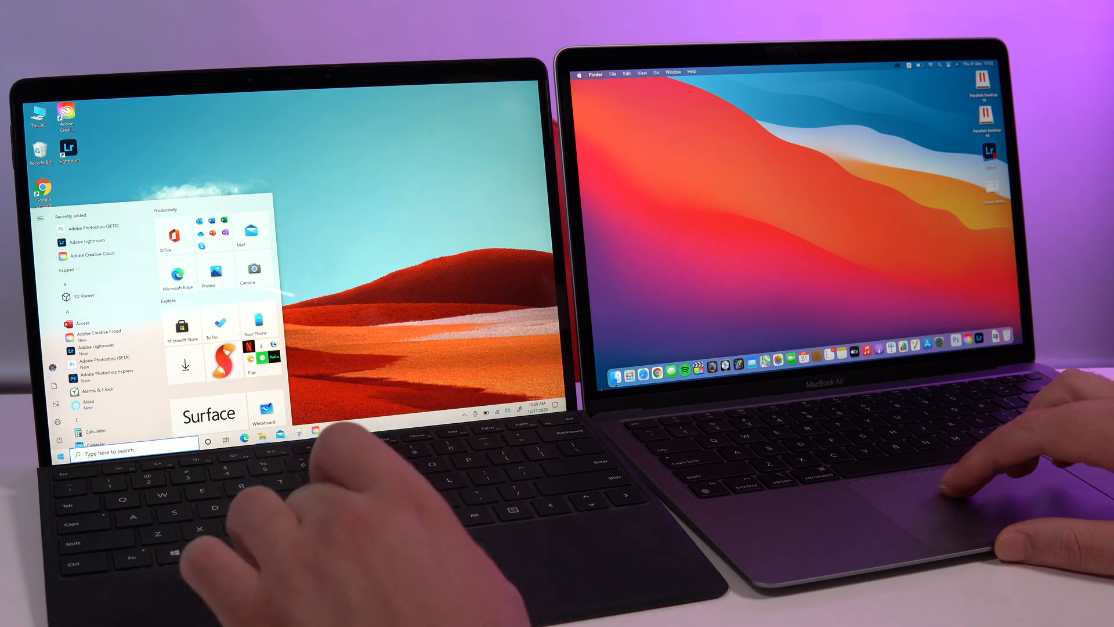
- Launch Adobe Lightroom from the Windows Start menu on the Surface
click(641, 366)
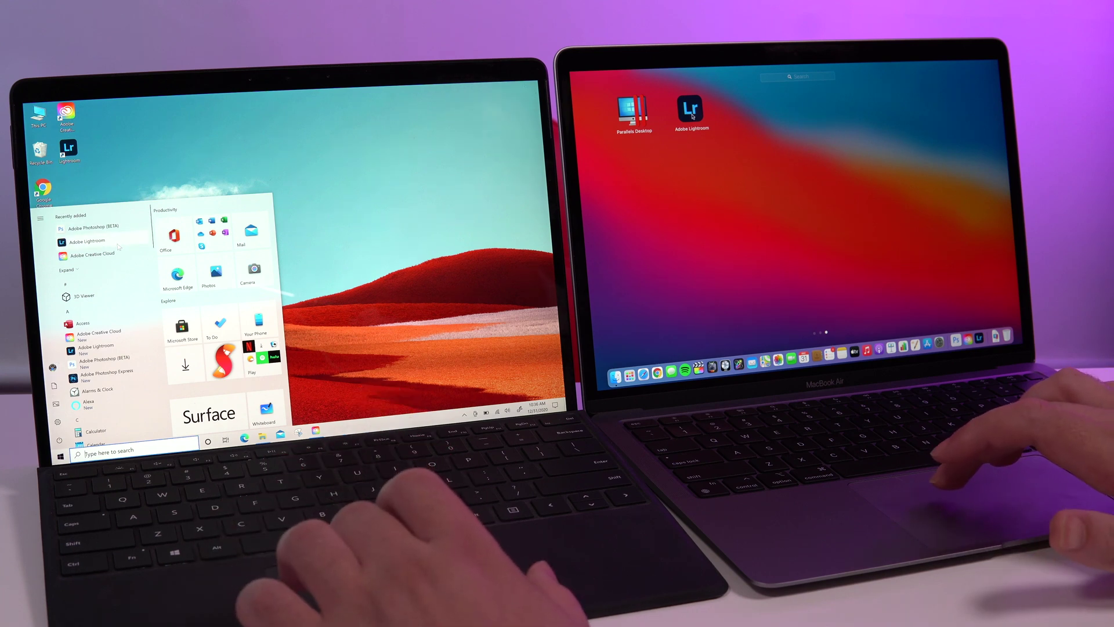
- Launch Adobe Lightroom from Launchpad on the MacBook Air
click(689, 111)
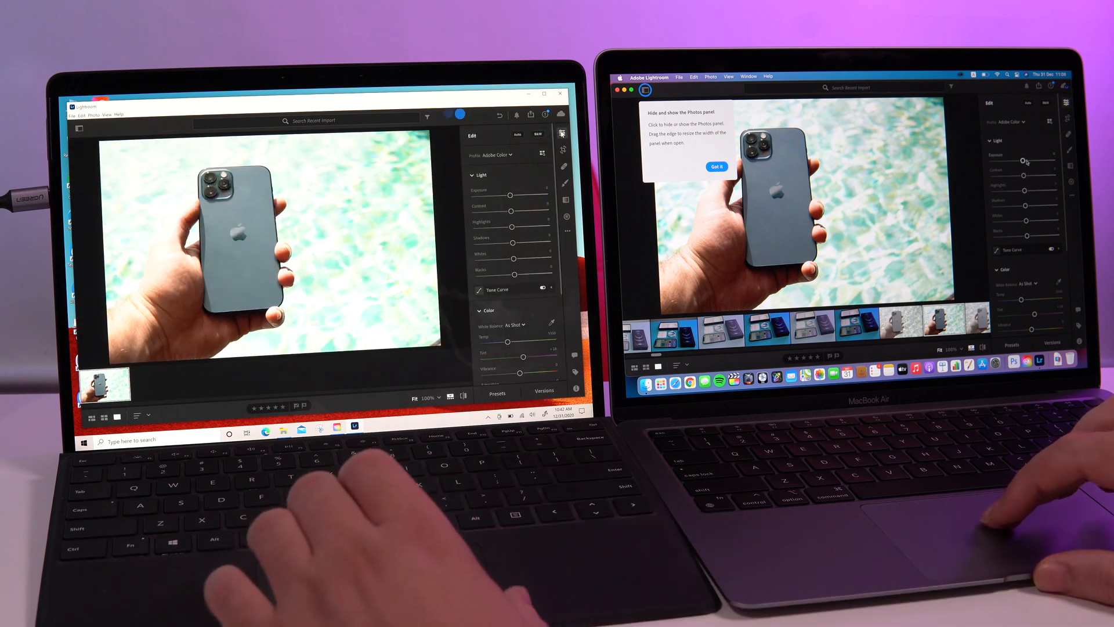
- Dismiss the tip popups and raise Exposure and Shadows in the Light section
click(80, 128)
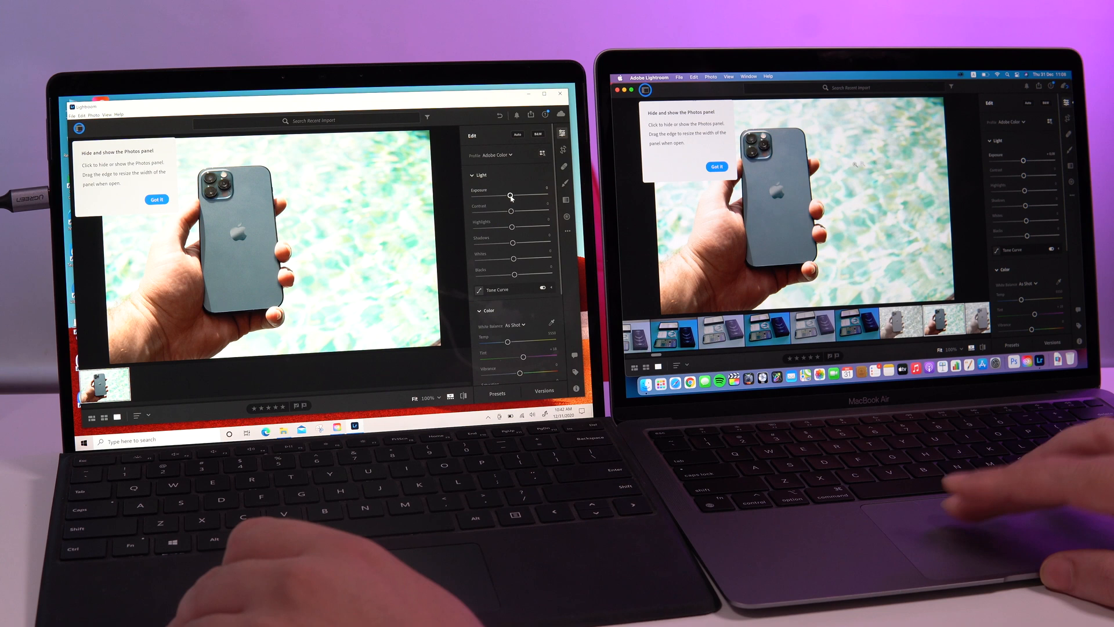
click(717, 166)
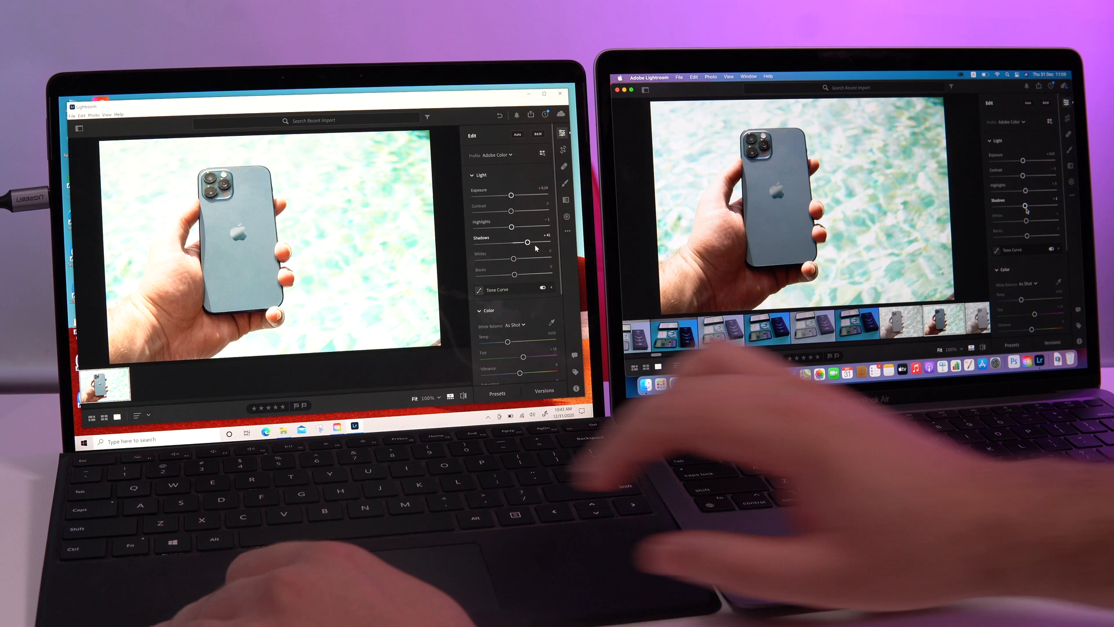
scroll(down, 3)
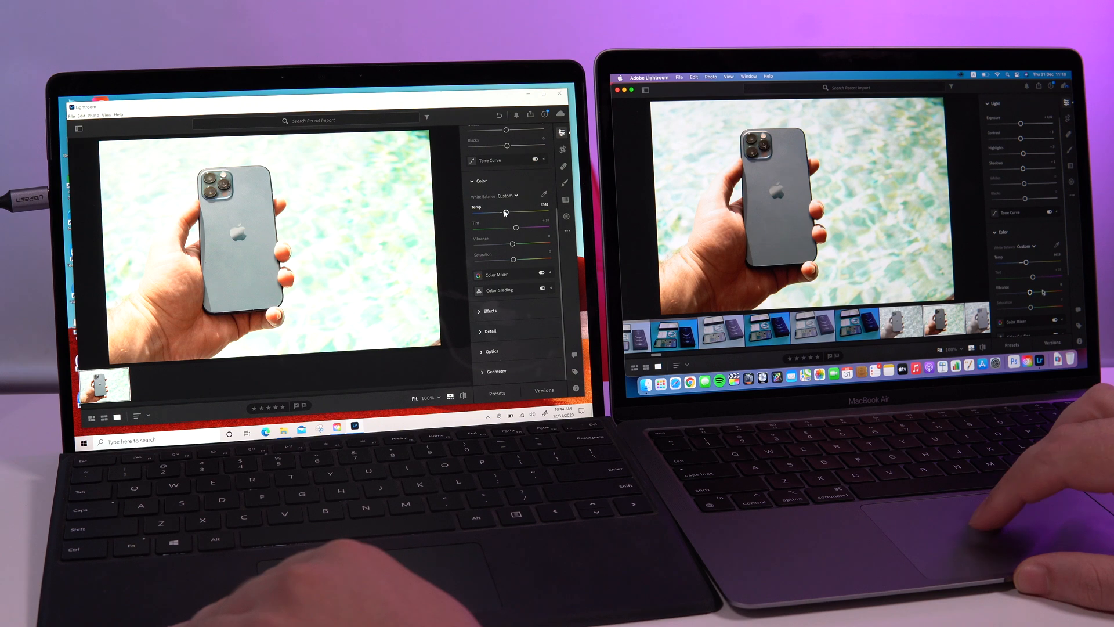
- Boost Texture under Effects and push Sharpening to 100 under Detail
scroll(down, 3)
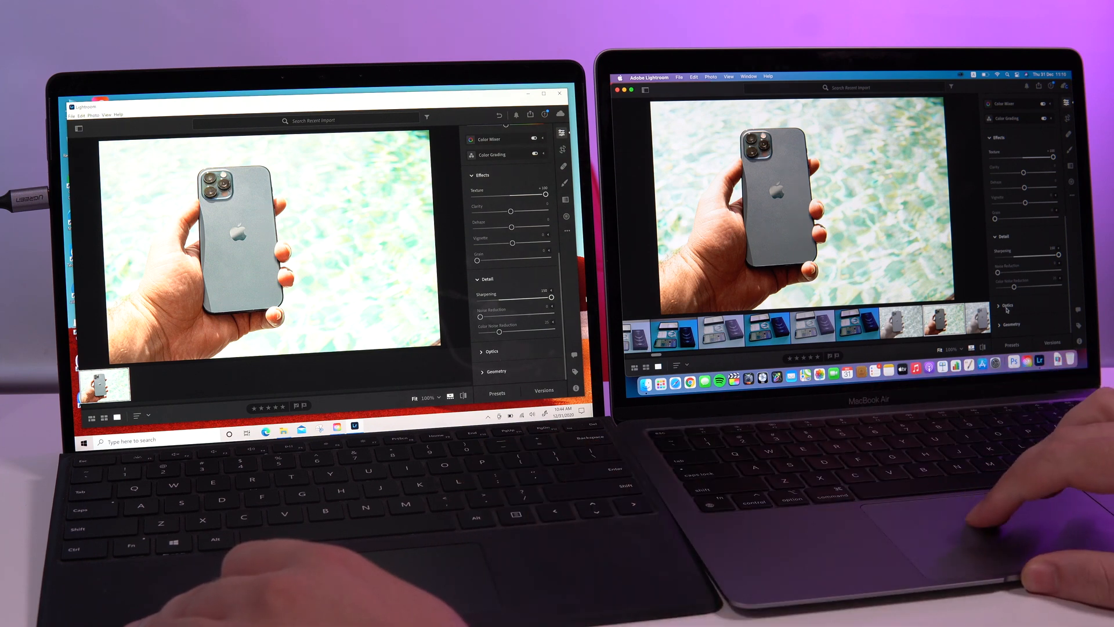
- Push the Vignette slider to +100 for a strong white edge fade
scroll(up, 3)
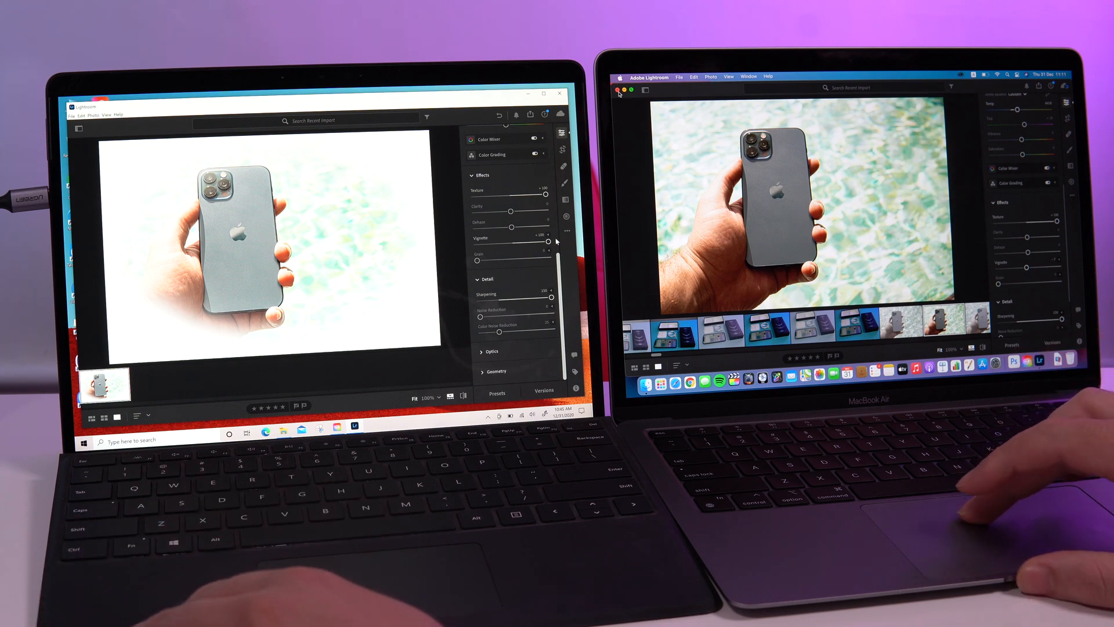
mouse_move(995, 483)
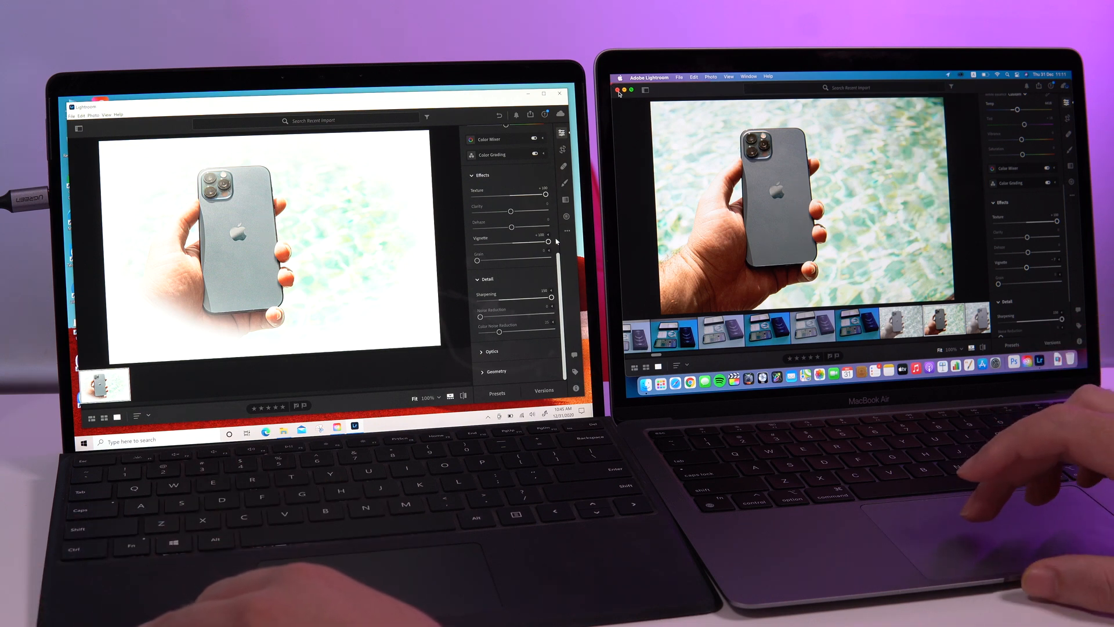